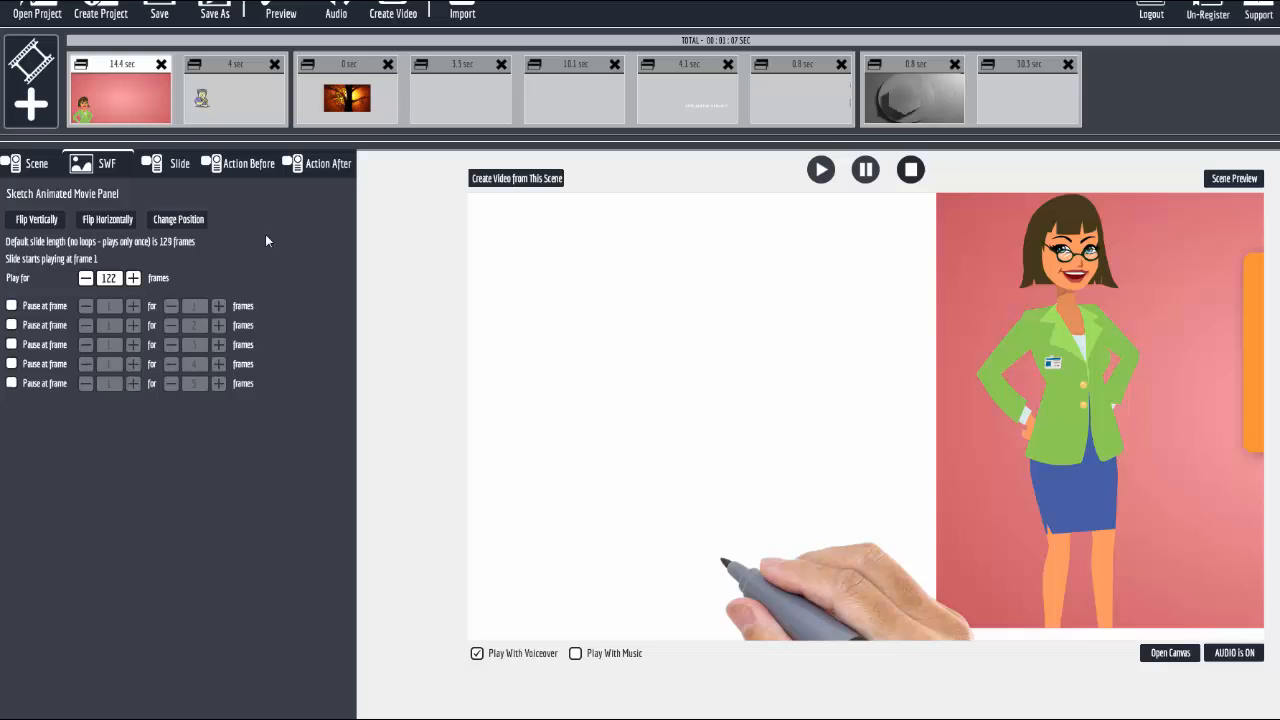
# Play the scene preview of the man eating a sandwich beside the woman
pyautogui.click(281, 10)
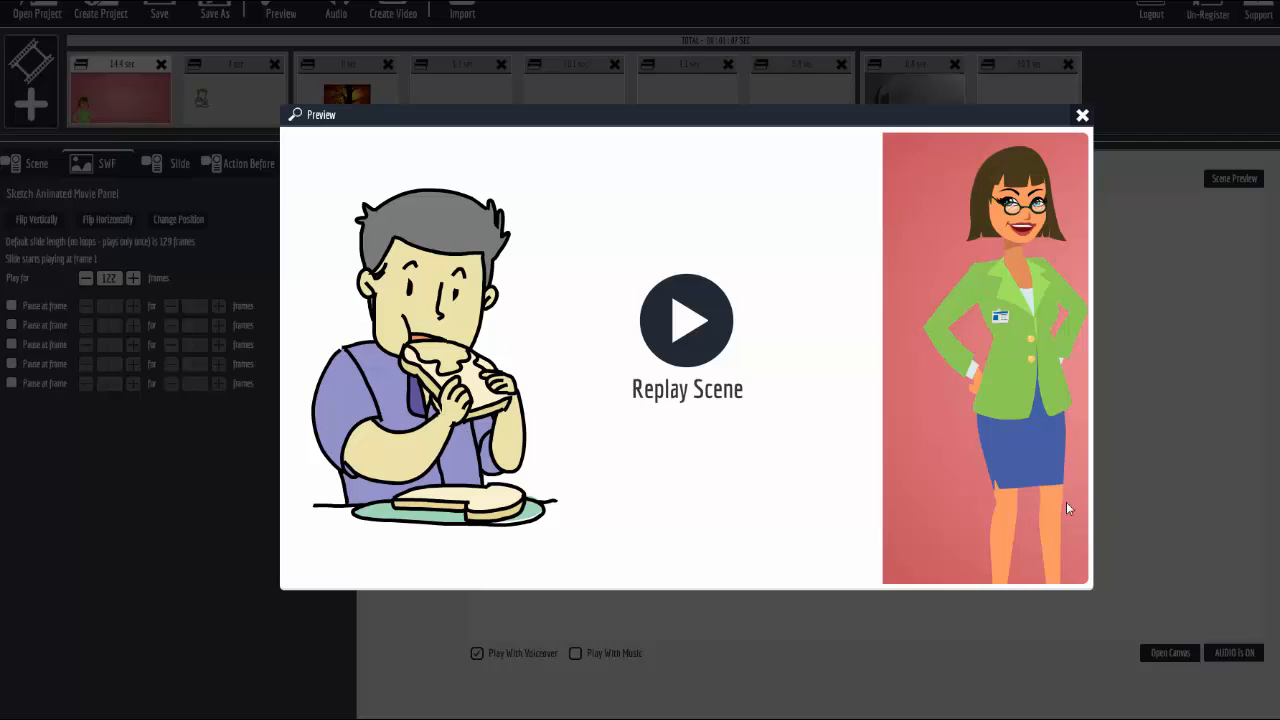
pyautogui.click(687, 320)
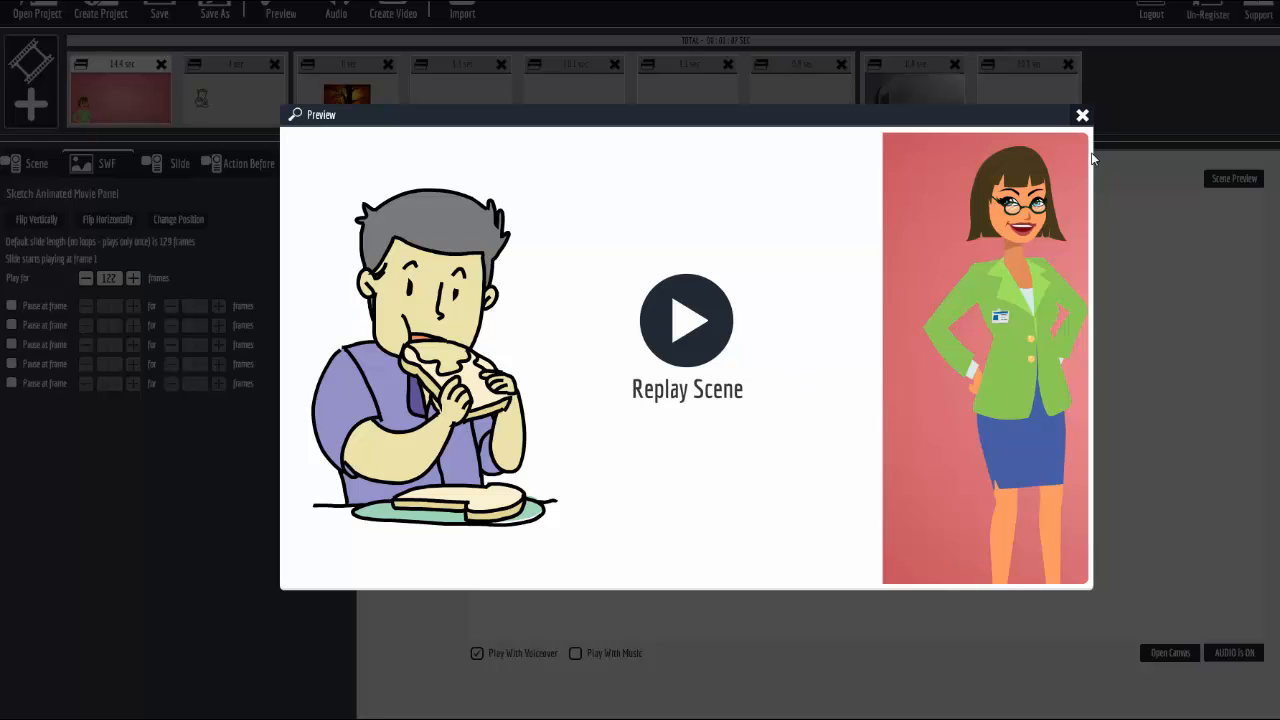
# Close the Preview window of the teacher scene
pyautogui.click(1082, 115)
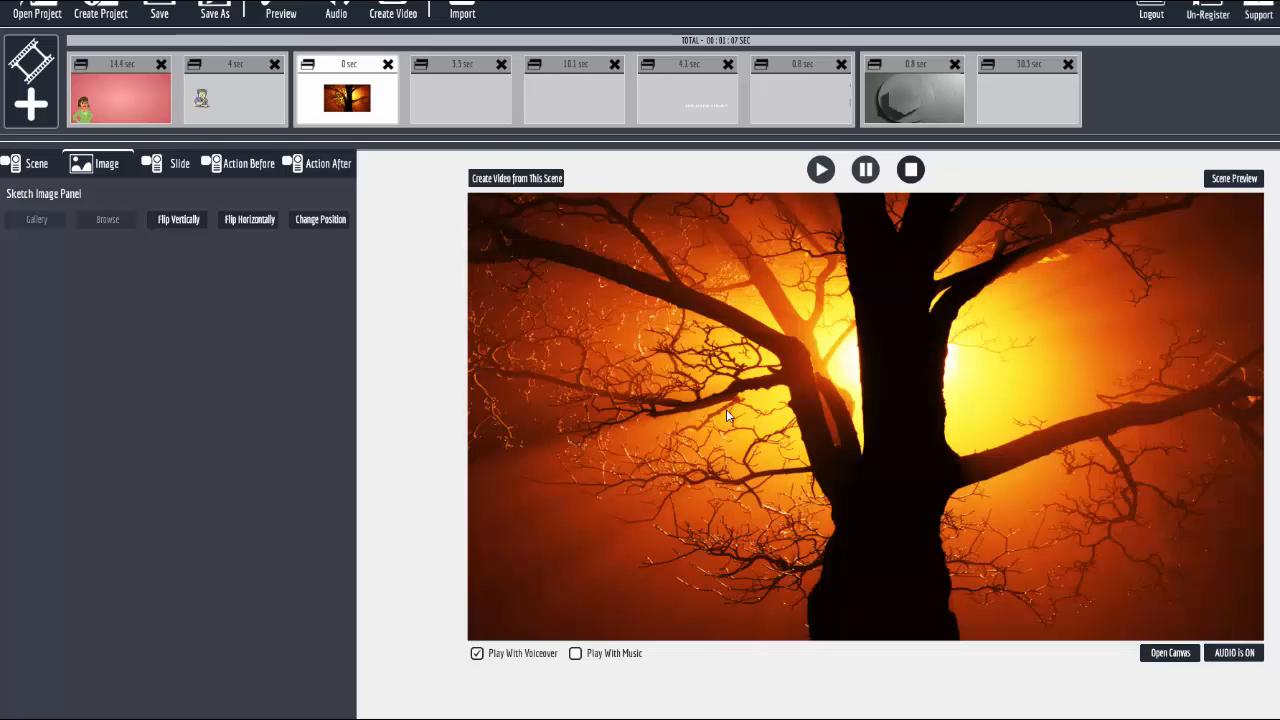
pyautogui.moveTo(836, 485)
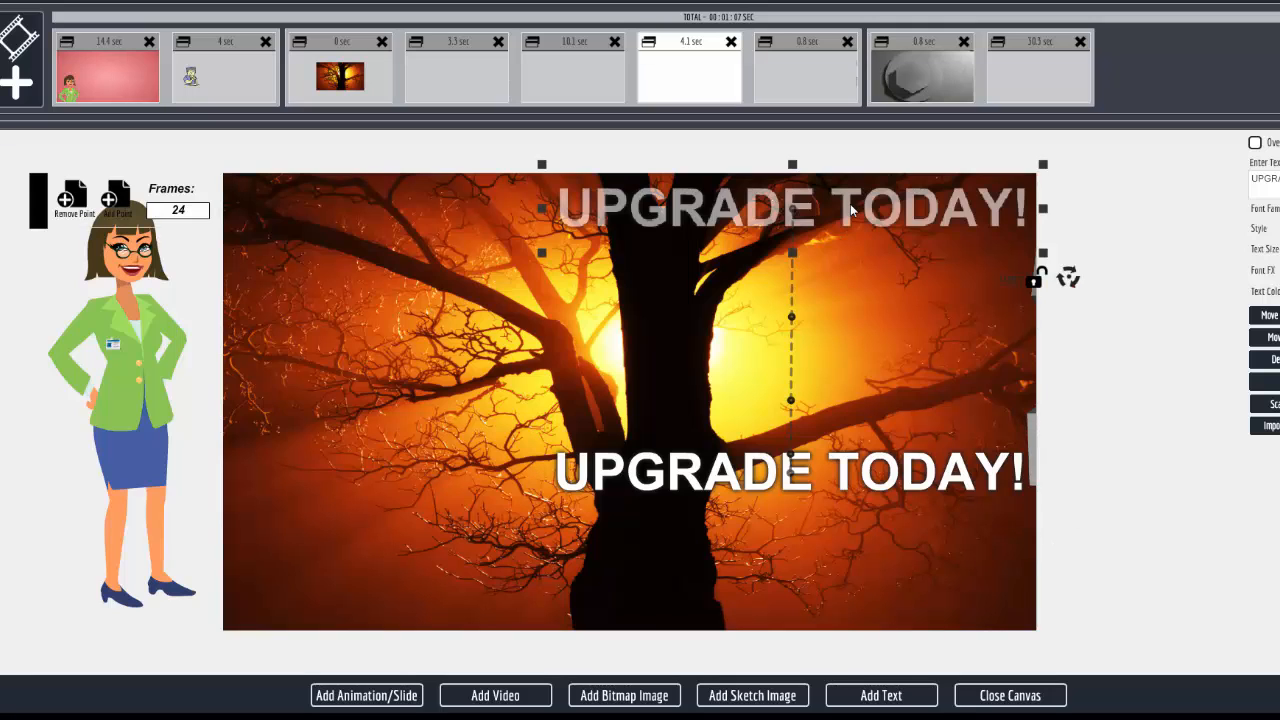
# Close the canvas editor to return to the scene timeline
pyautogui.click(921, 75)
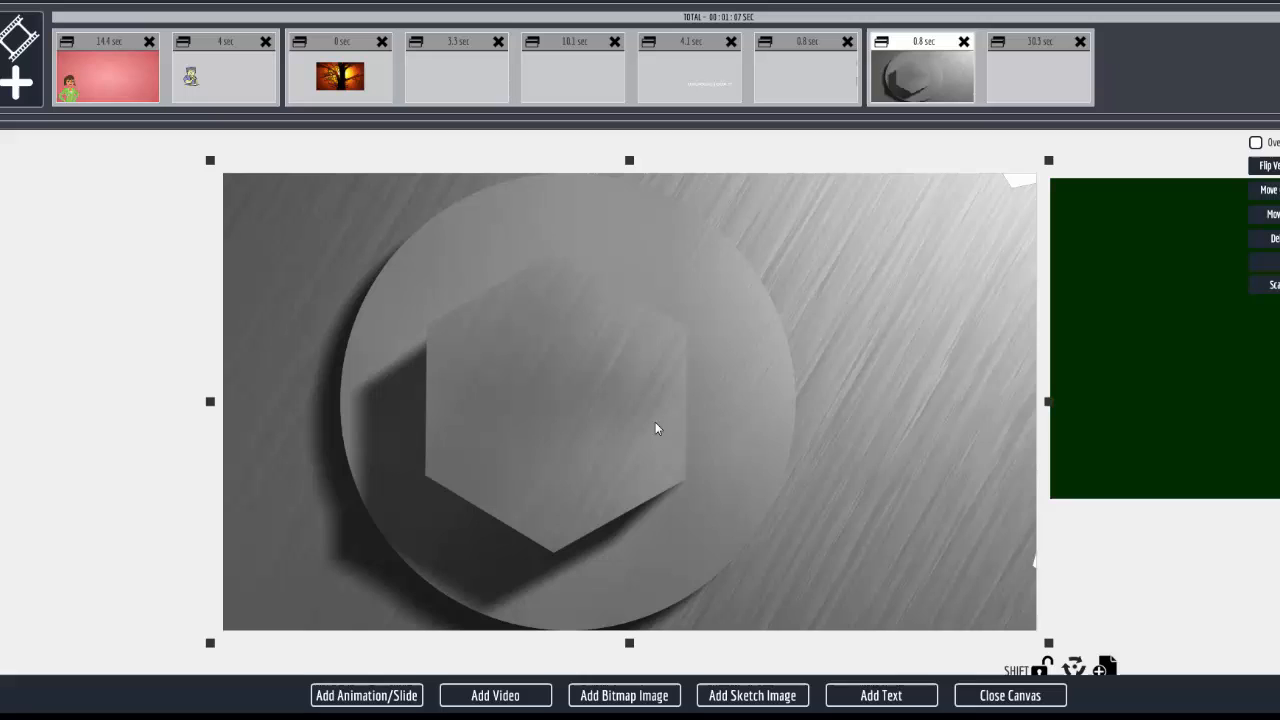
pyautogui.moveTo(1038, 48)
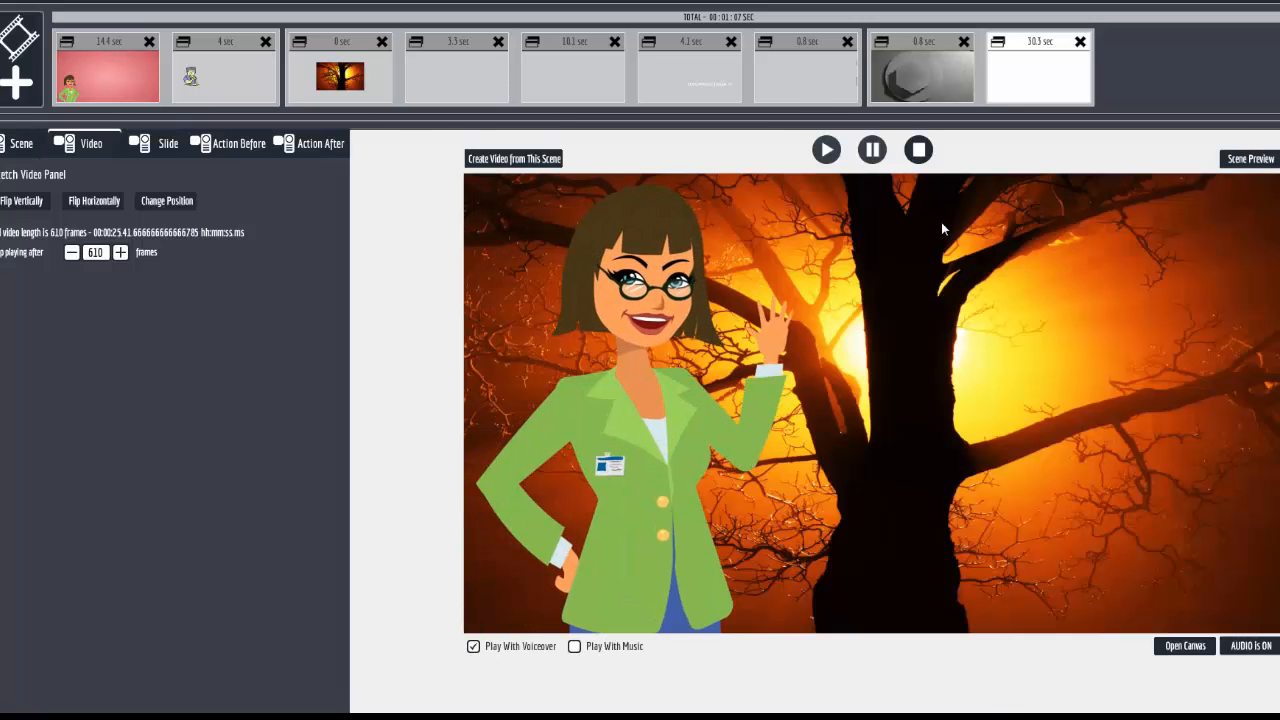
pyautogui.click(572, 75)
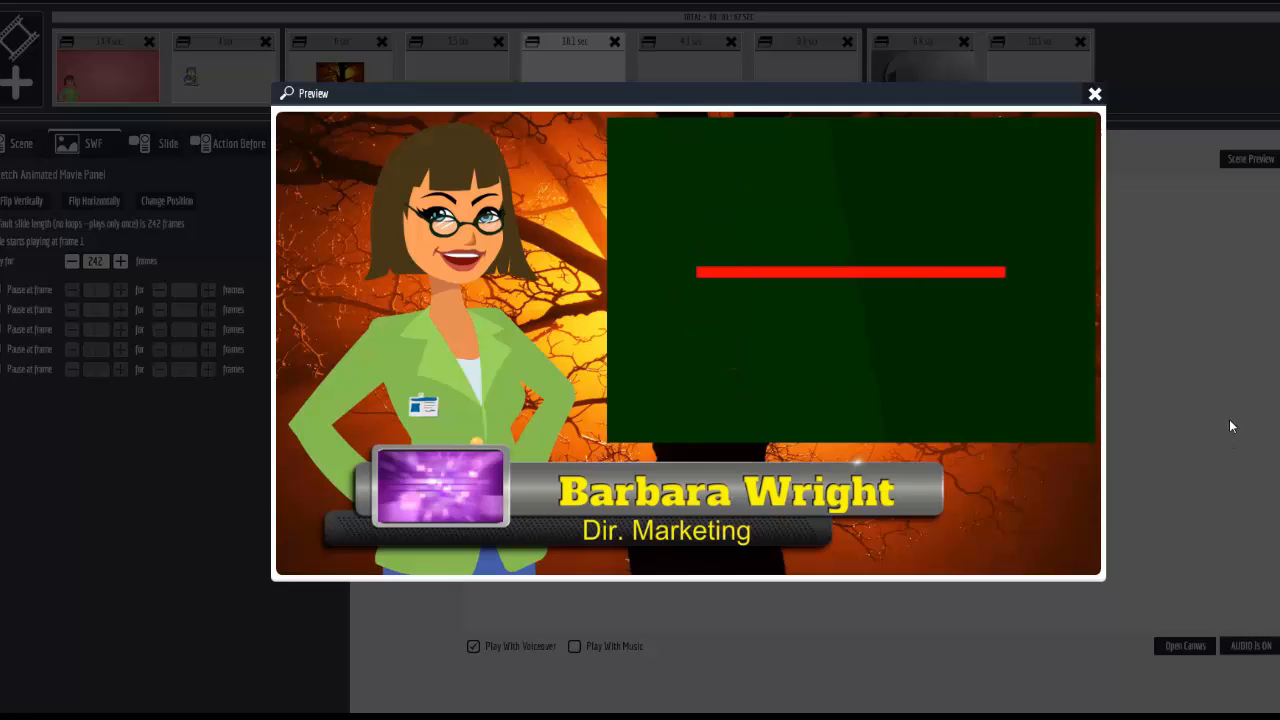
pyautogui.click(1094, 93)
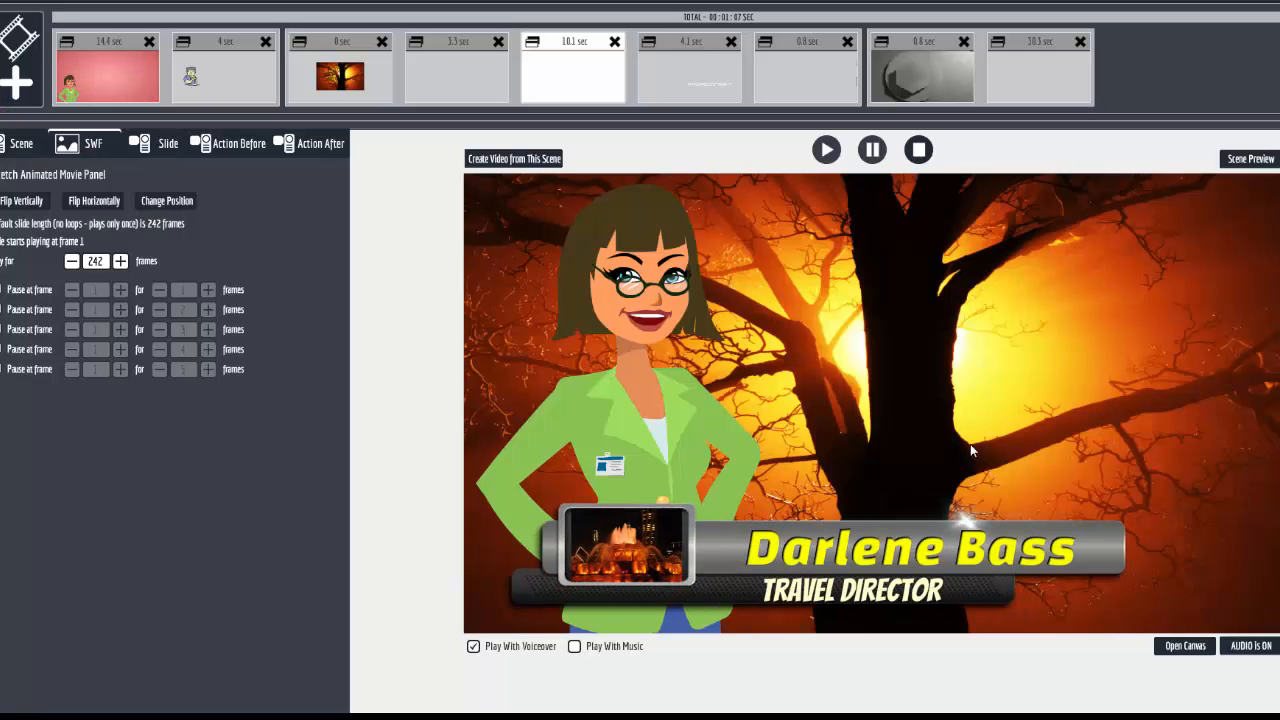